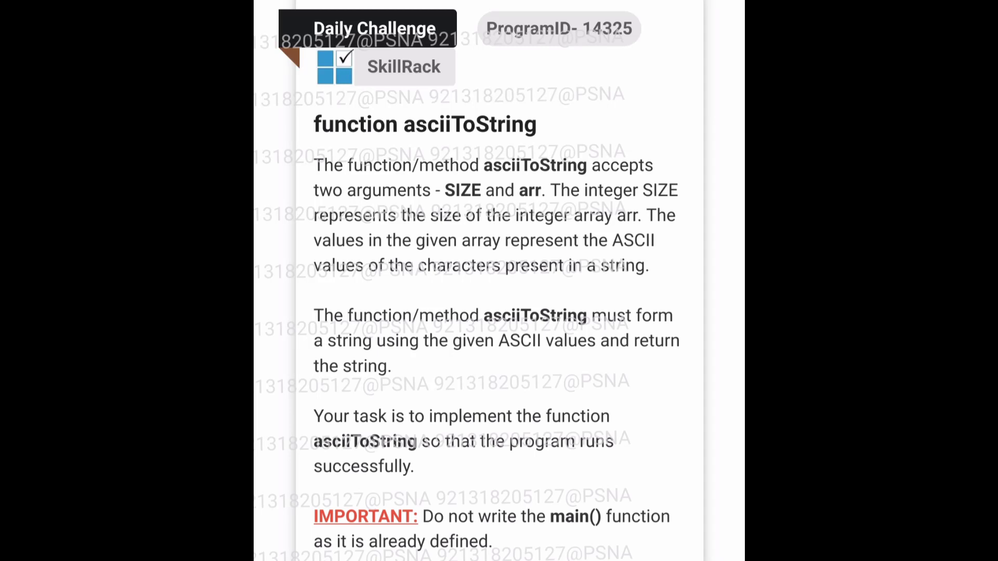
Scroll down the asciiToString problem to the sample of nine ASCII values producing 'SkillRack'
{"action": "scroll", "scroll_direction": "down", "scroll_amount": 3}
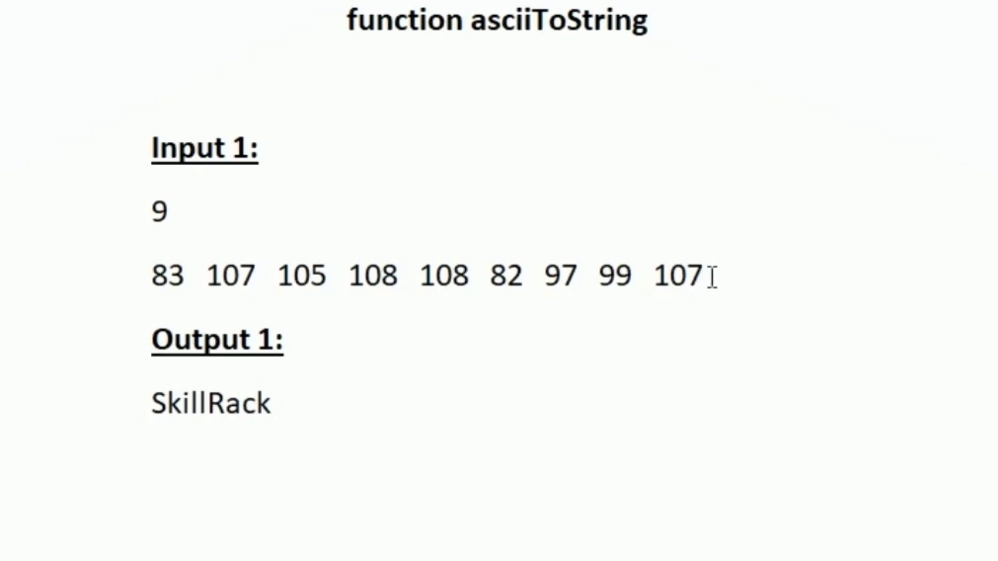
Highlight the first sample ASCII value, 83, in the nine-value input array
{"action": "double_click", "coordinate": [168, 277]}
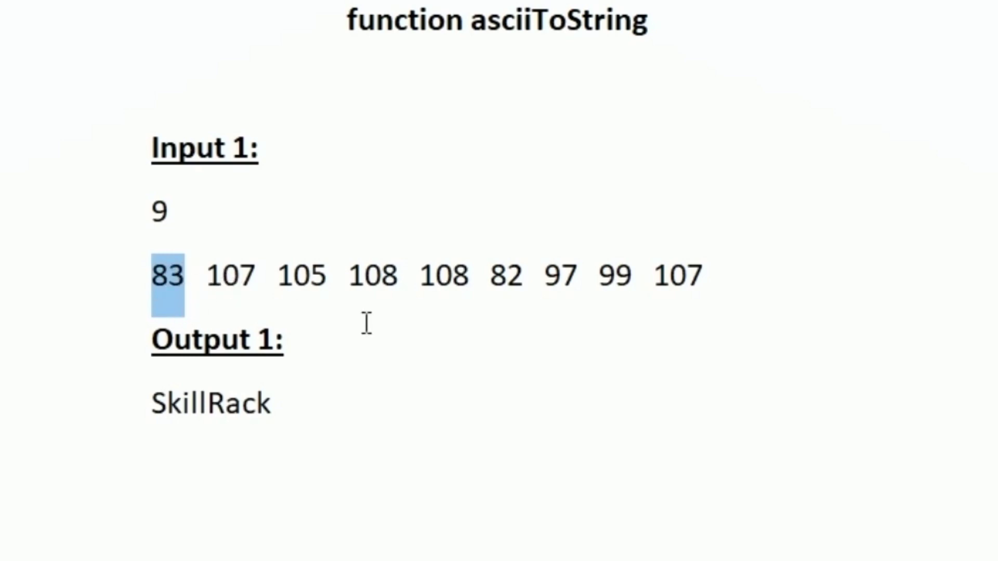
{"action": "mouse_move", "coordinate": [198, 287]}
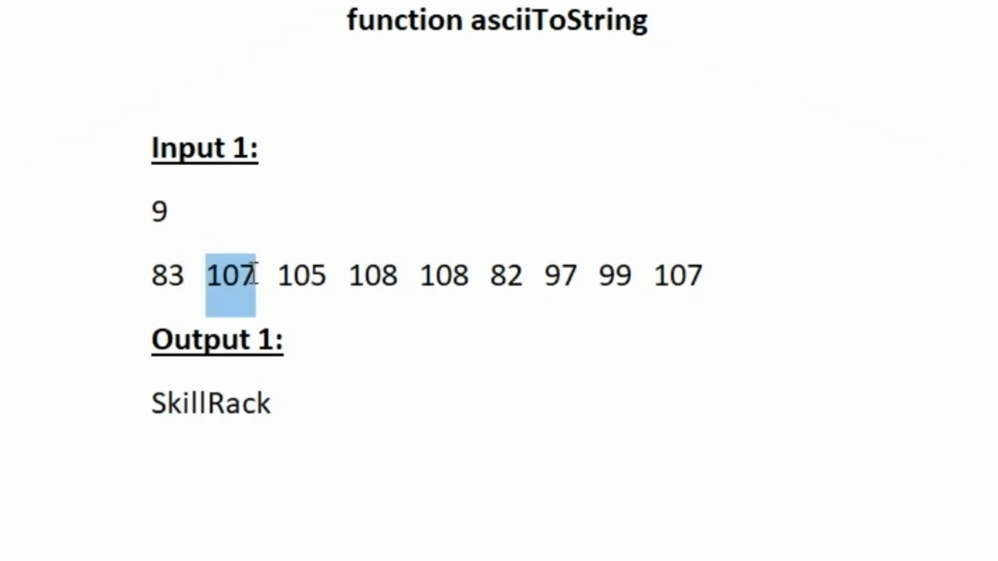
{"action": "mouse_move", "coordinate": [165, 401]}
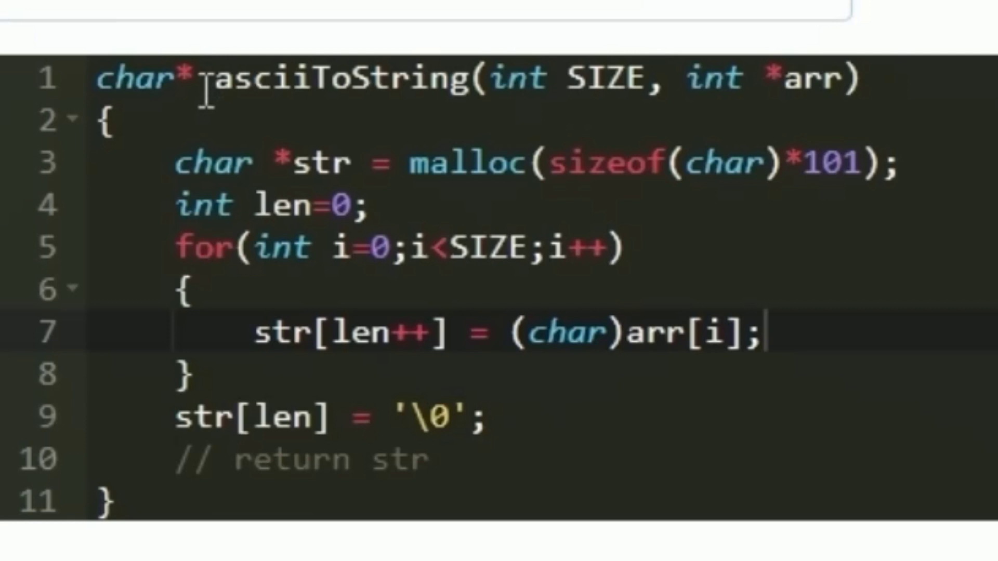
{"action": "double_click", "coordinate": [341, 83]}
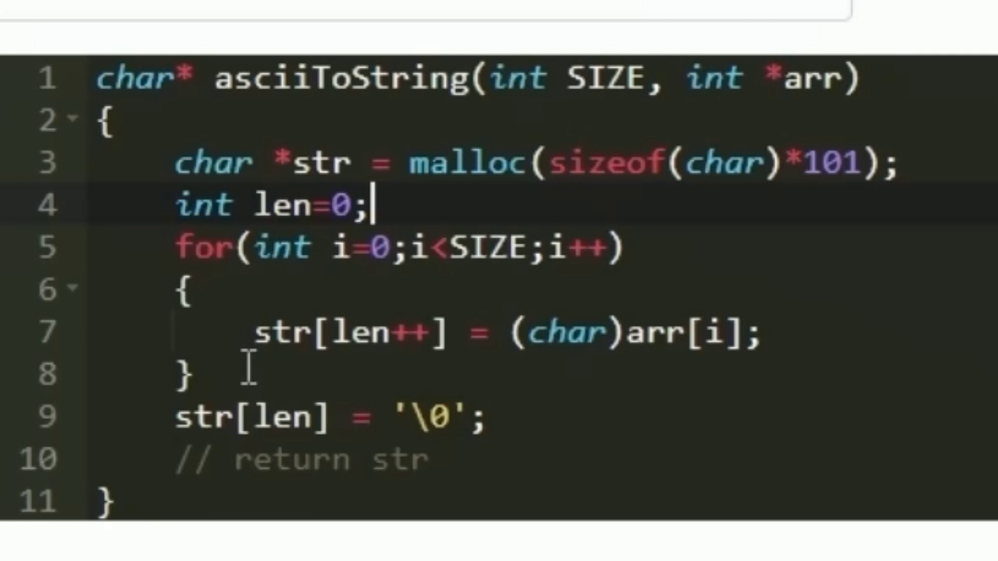
{"action": "mouse_move", "coordinate": [199, 375]}
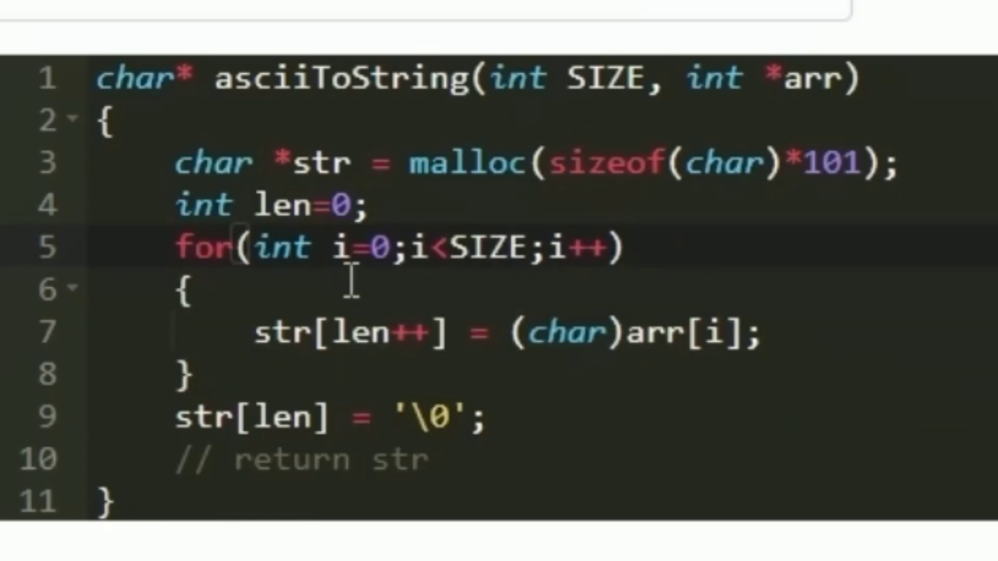
{"action": "mouse_move", "coordinate": [737, 253]}
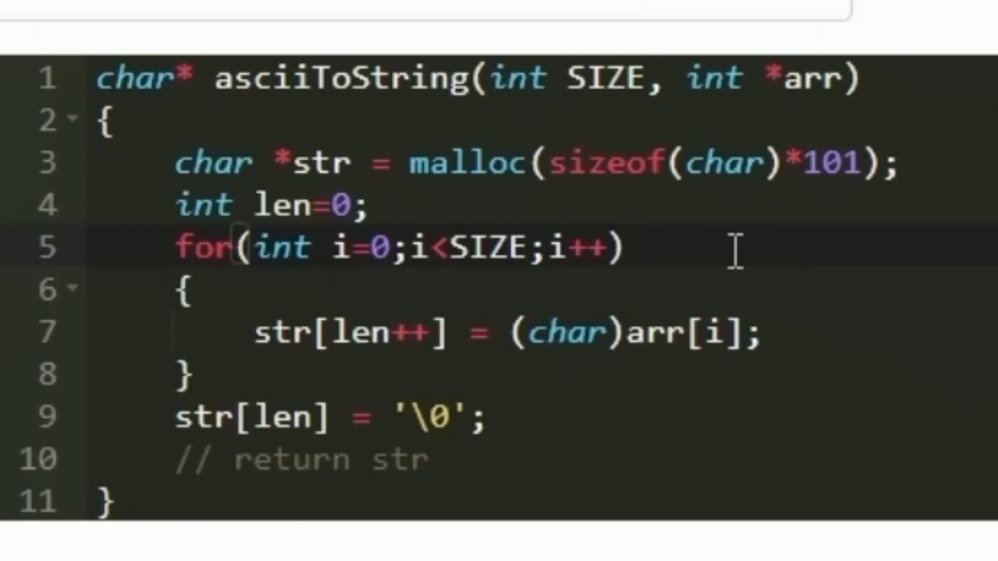
{"action": "mouse_move", "coordinate": [249, 366]}
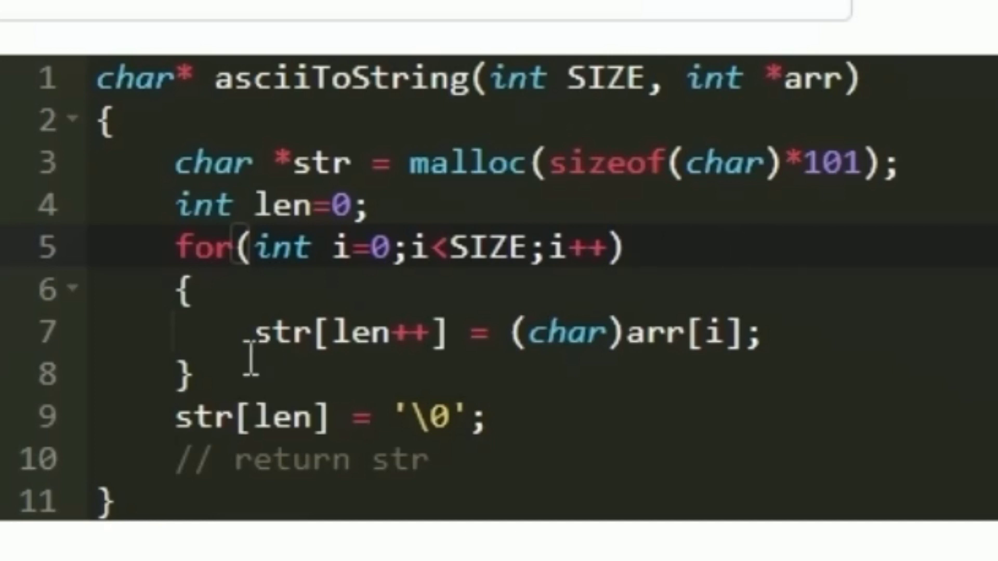
{"action": "mouse_move", "coordinate": [504, 377]}
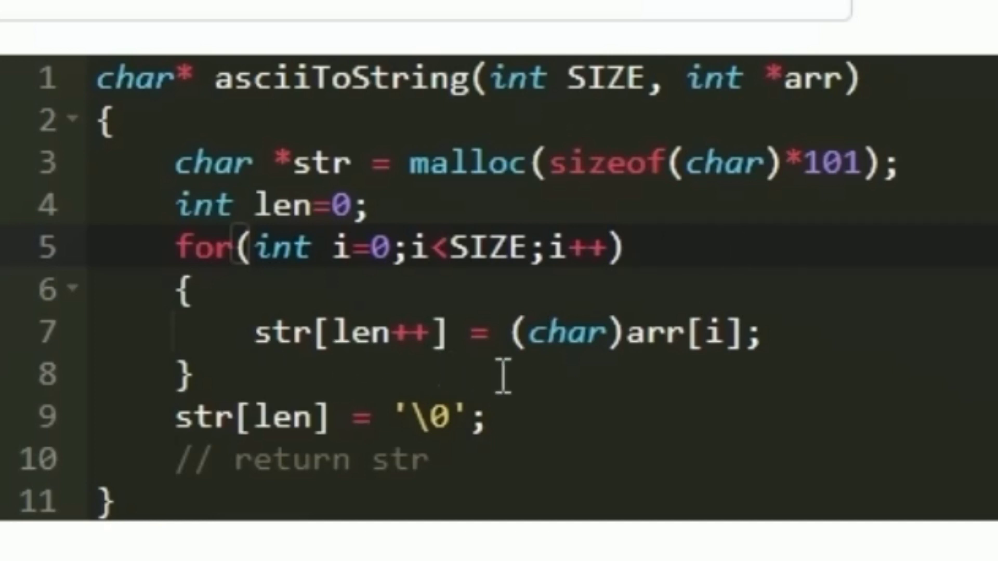